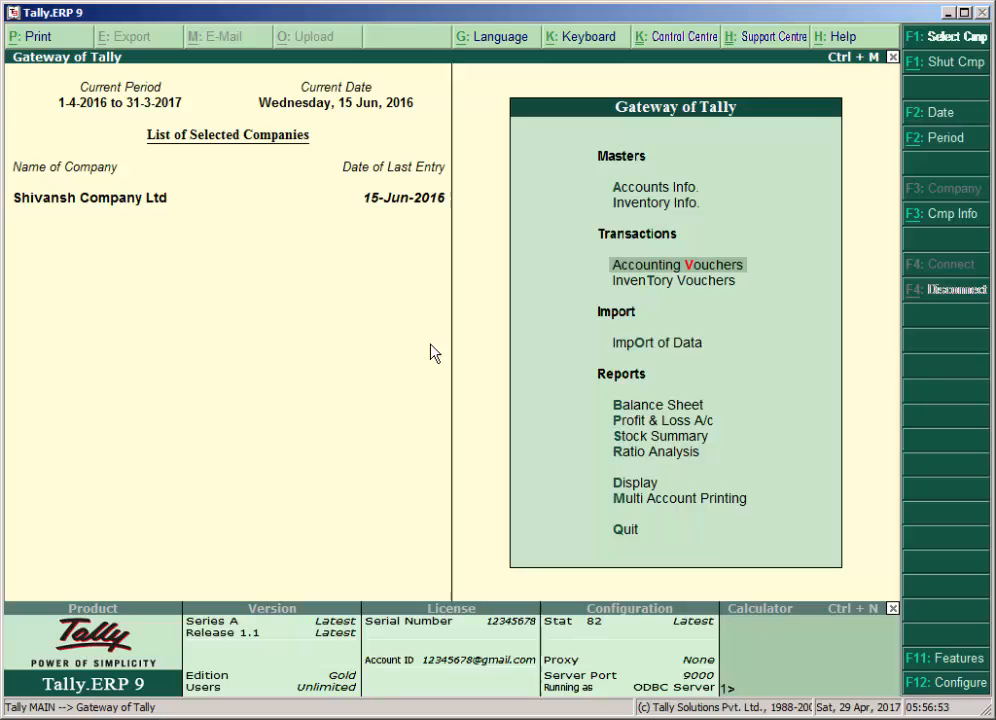
Open Shivansh Company Ltd's accounting features for alteration.
left_click(676, 264)
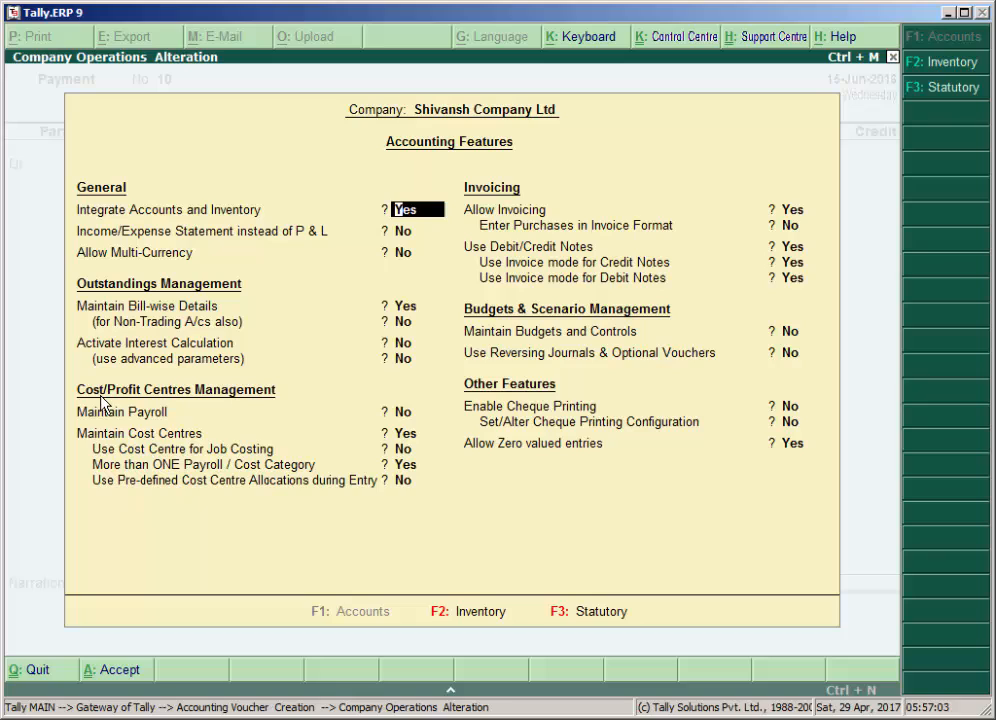
mouse_move(252, 424)
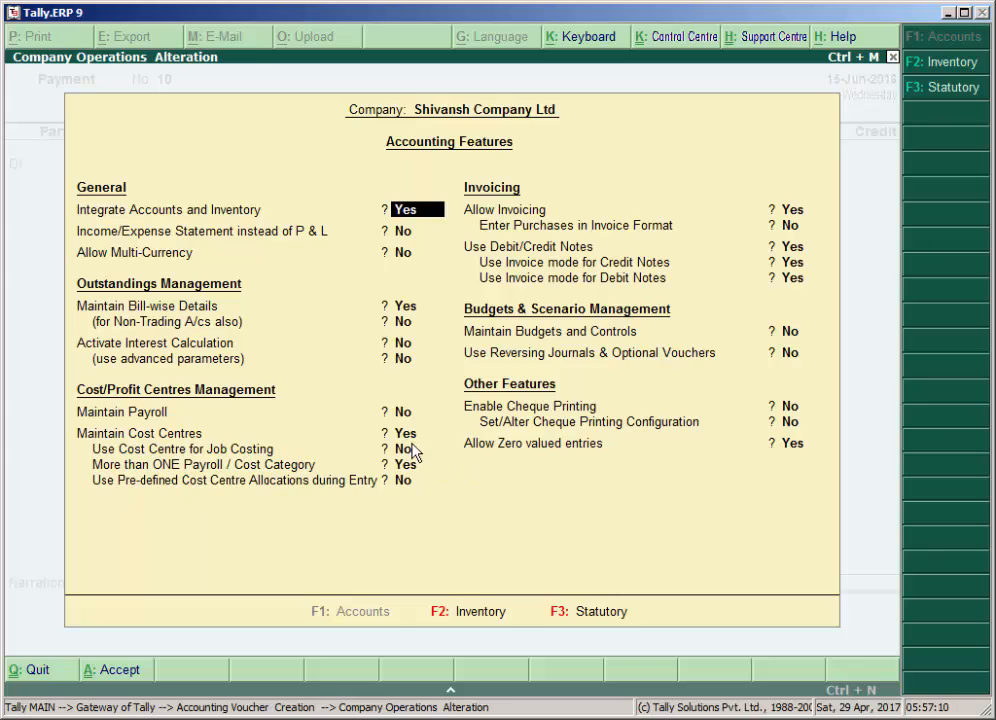
mouse_move(204, 452)
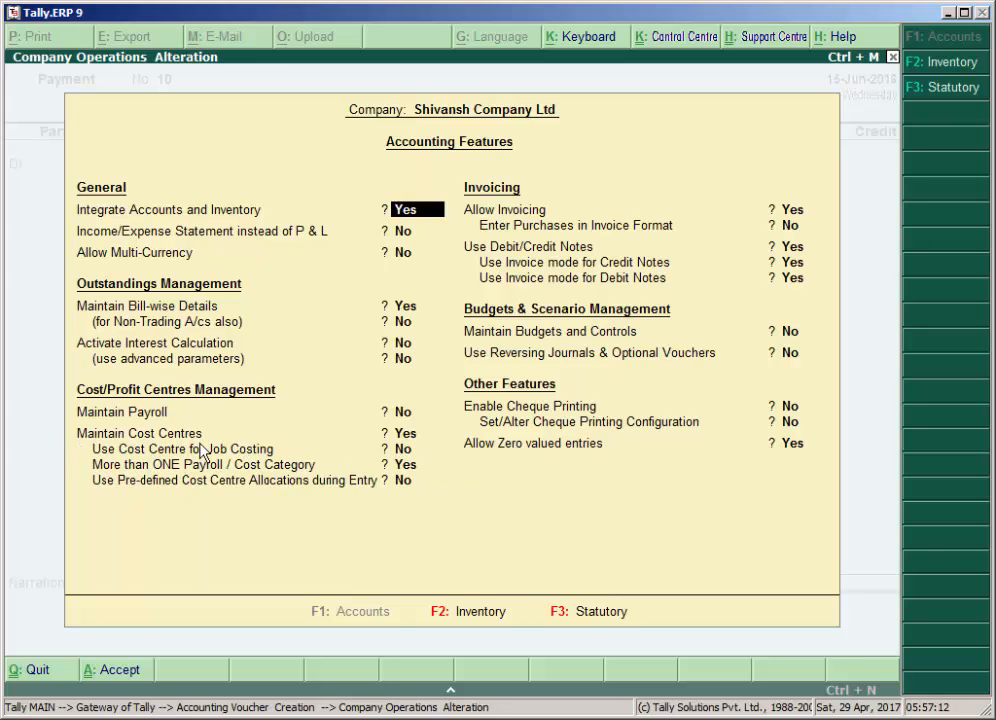
mouse_move(224, 486)
type("Yes")
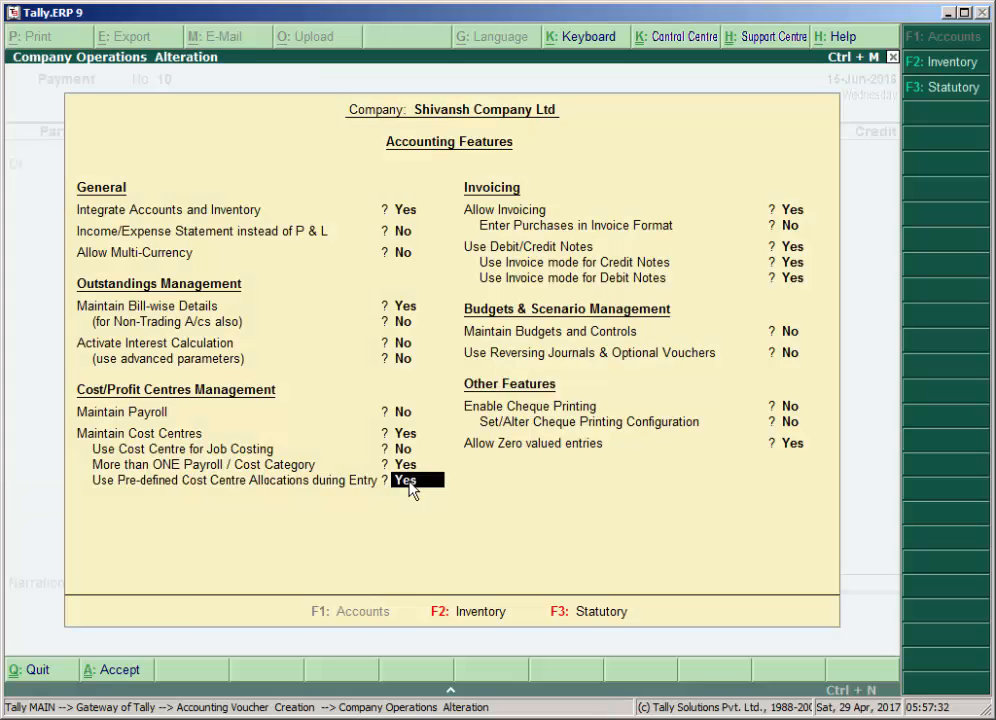
Name the new cost centre class Expenses and move to its Auto Cost Definition table.
key("enter")
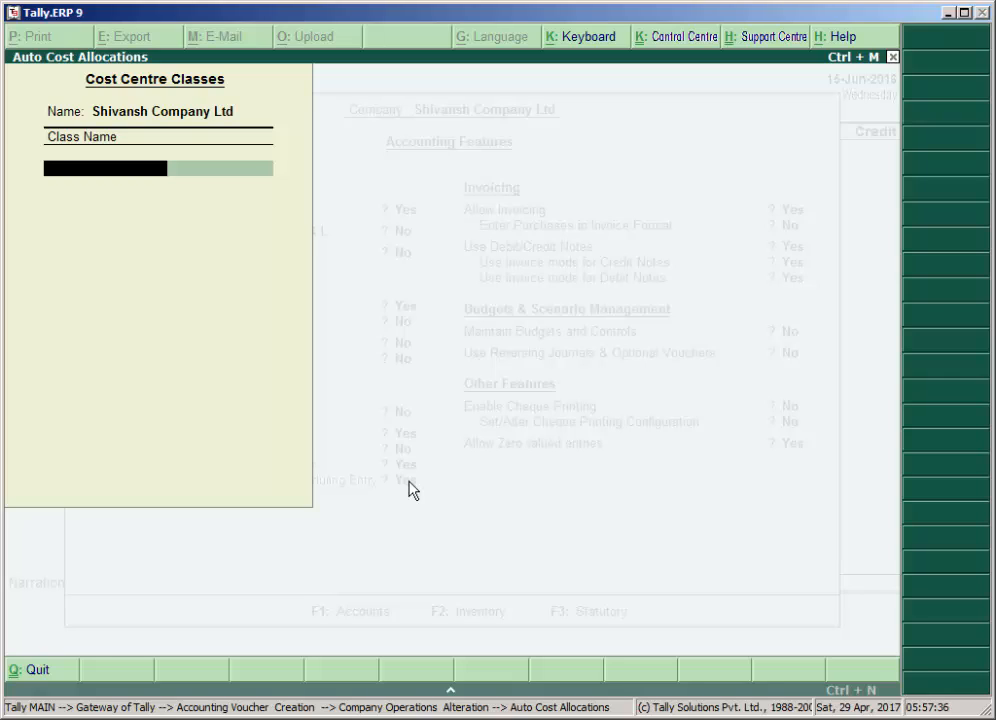
type("E")
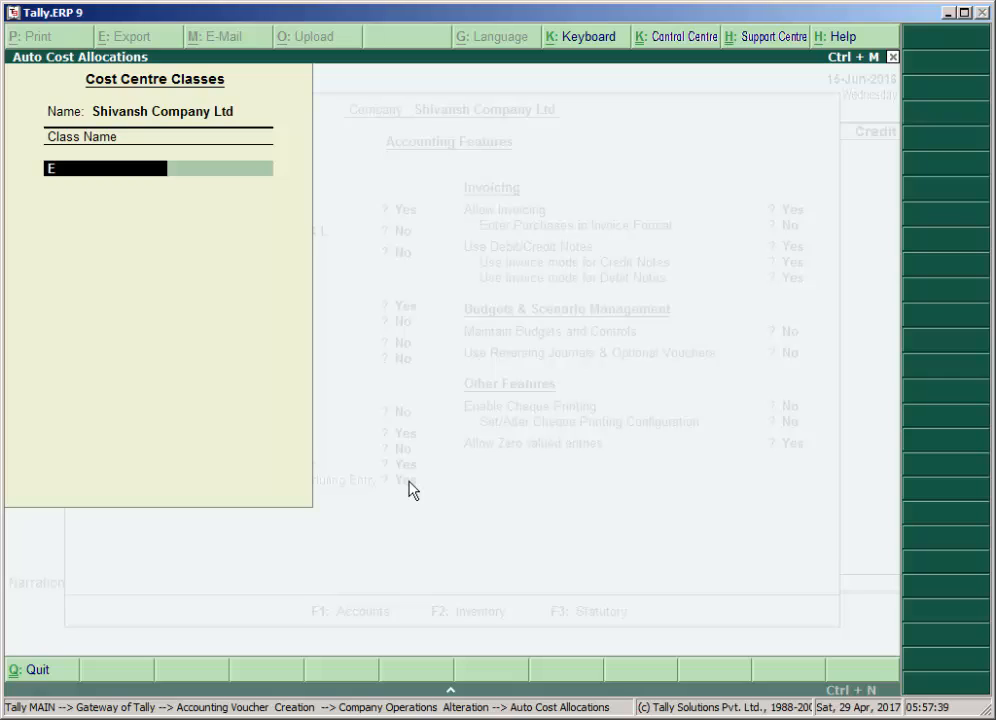
type("xp")
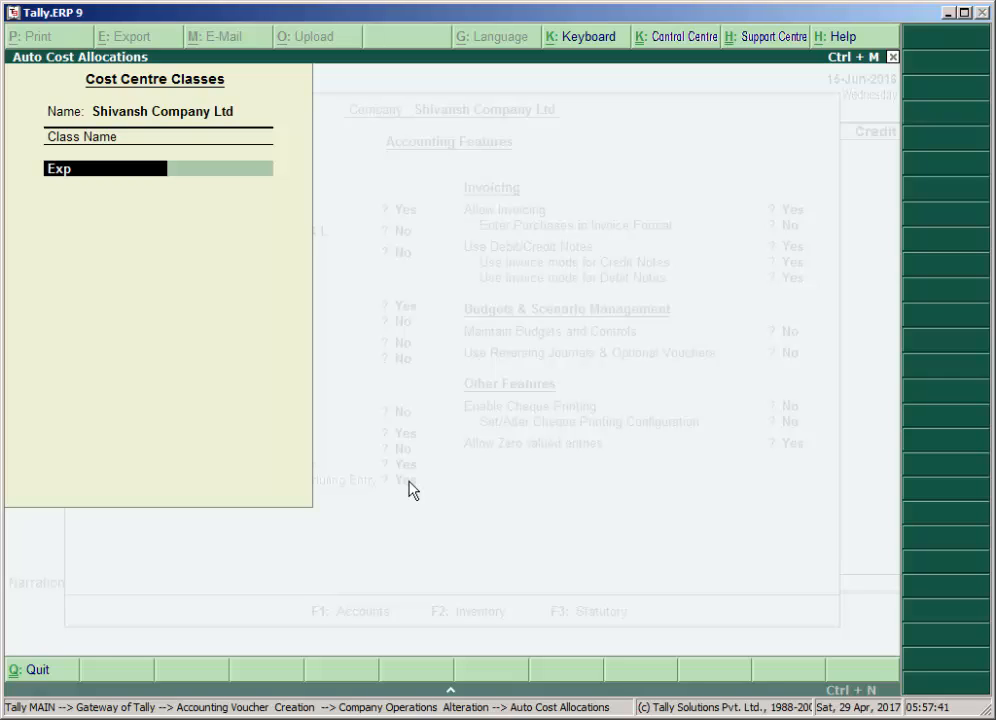
type("em")
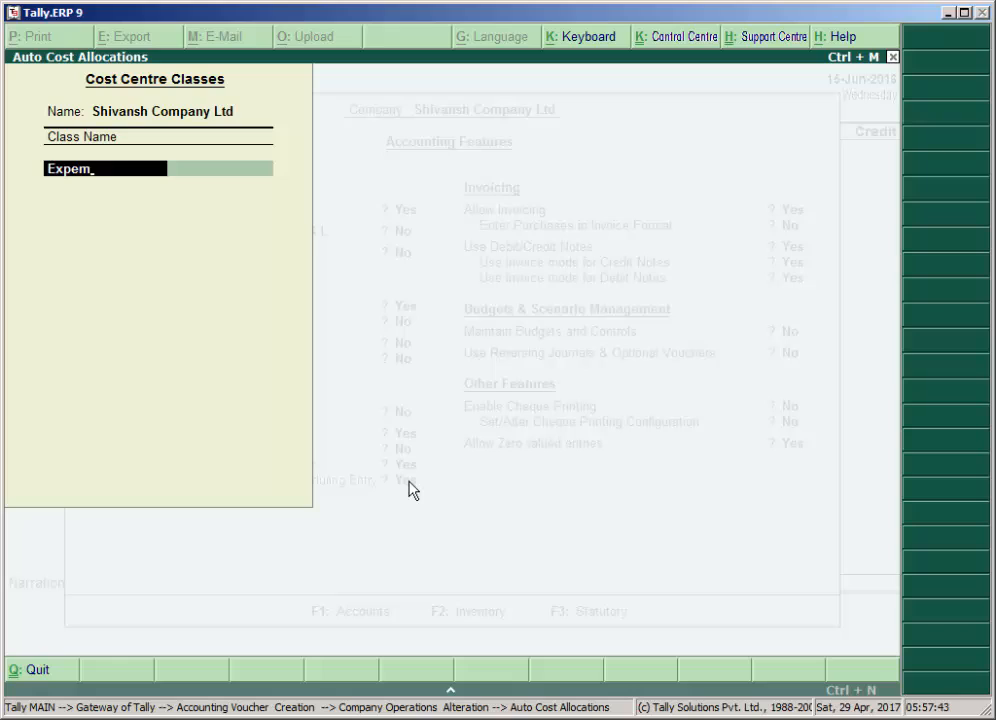
key("BackSpace")
type("nses")
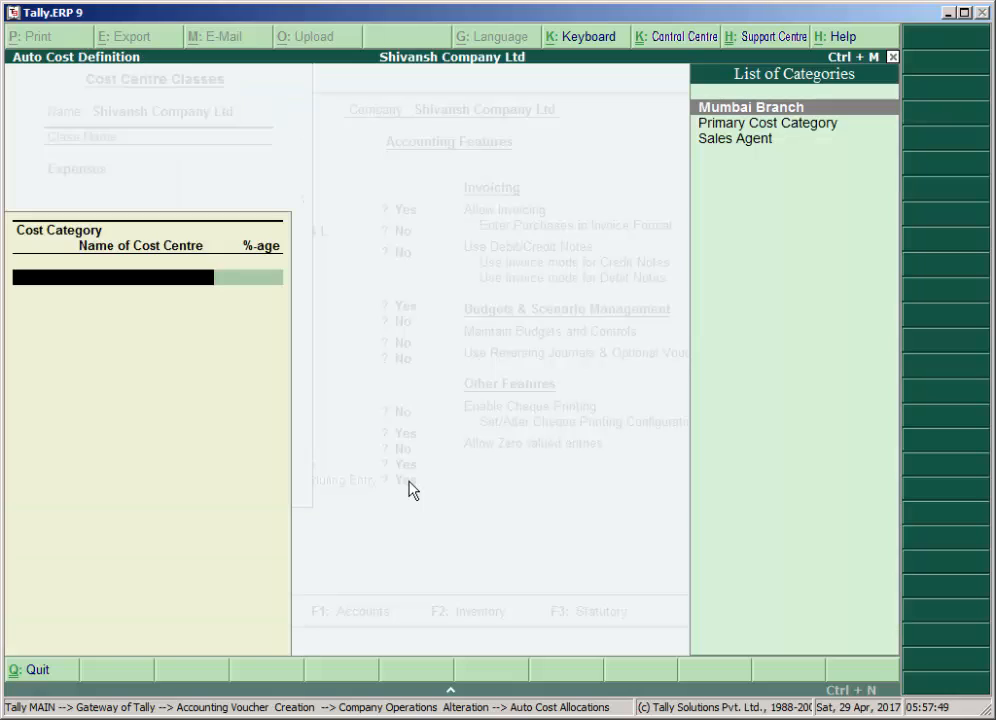
Choose Mumbai Branch from the List of Categories as the Expenses class's cost category.
left_click(768, 122)
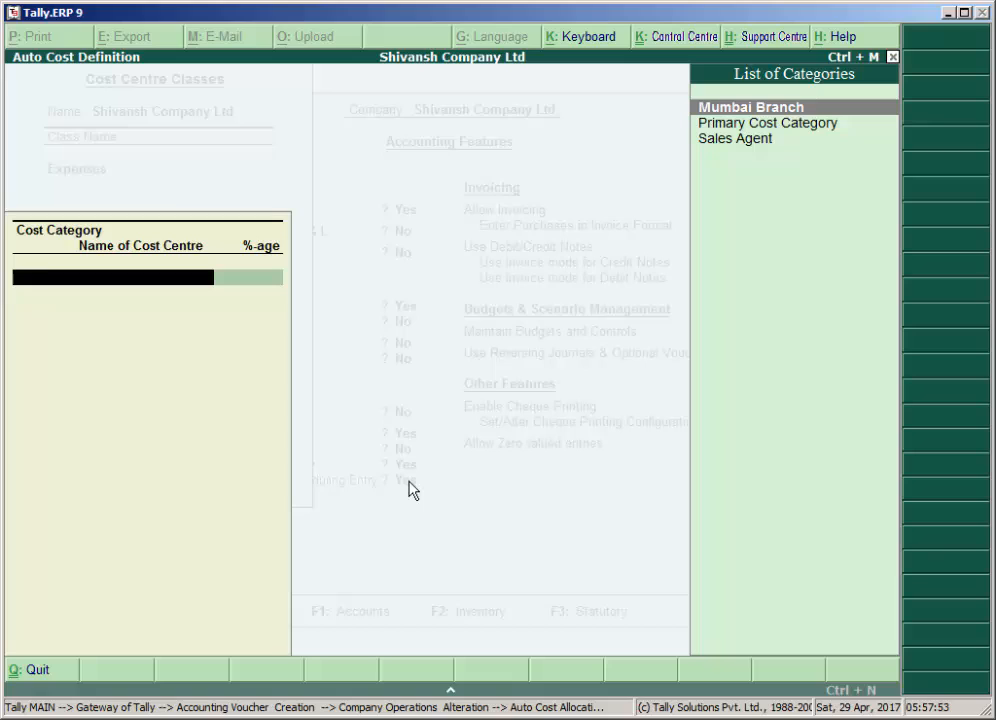
left_click(736, 138)
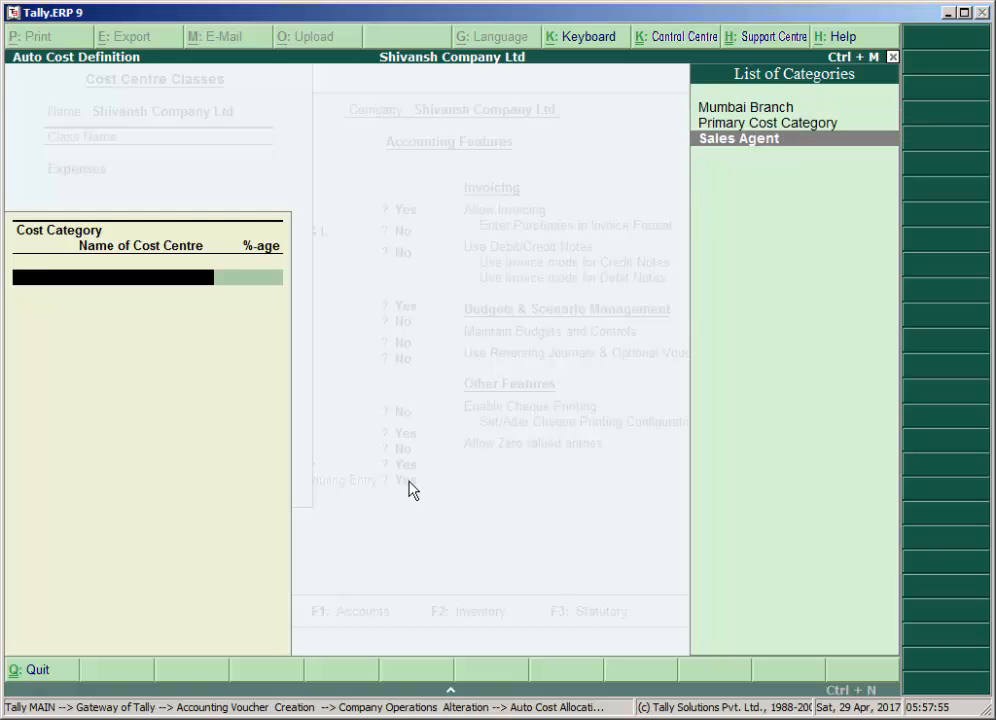
mouse_move(152, 512)
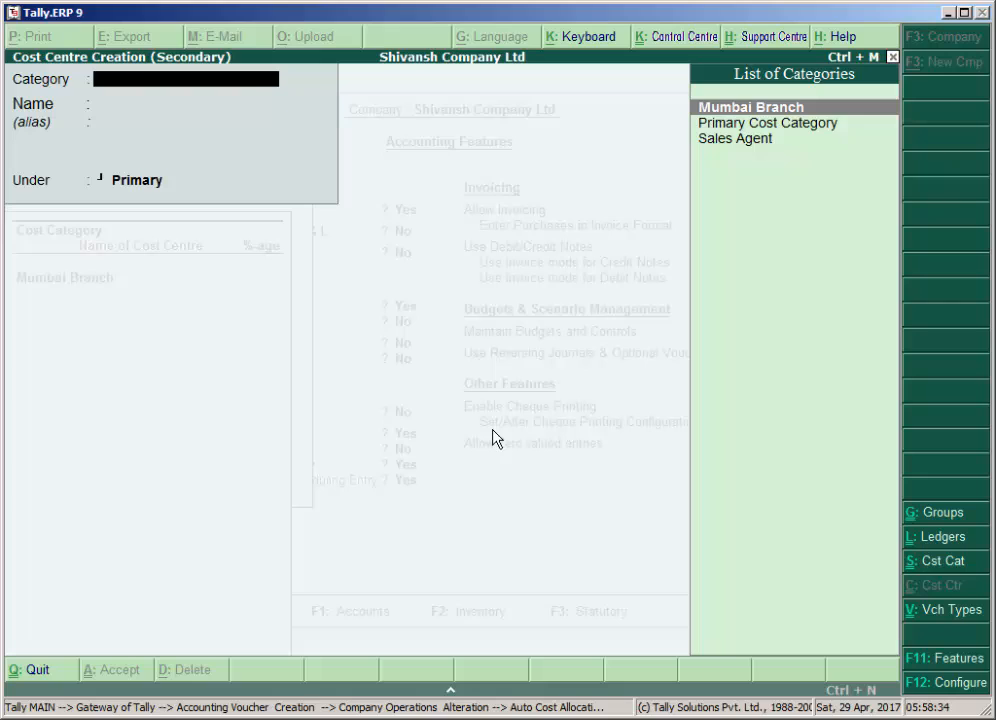
Create Mumbai Branch cost centres Mr.Amir at 30% and Mr.Pratap for the Expenses class.
left_click(750, 108)
type("Mr.")
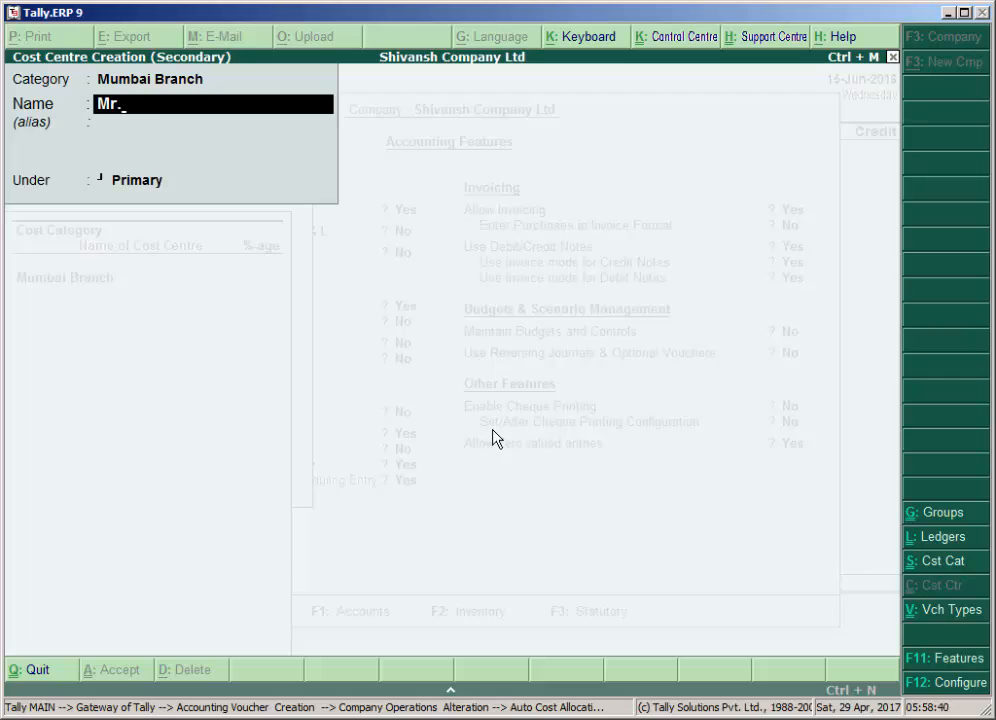
type("Amir")
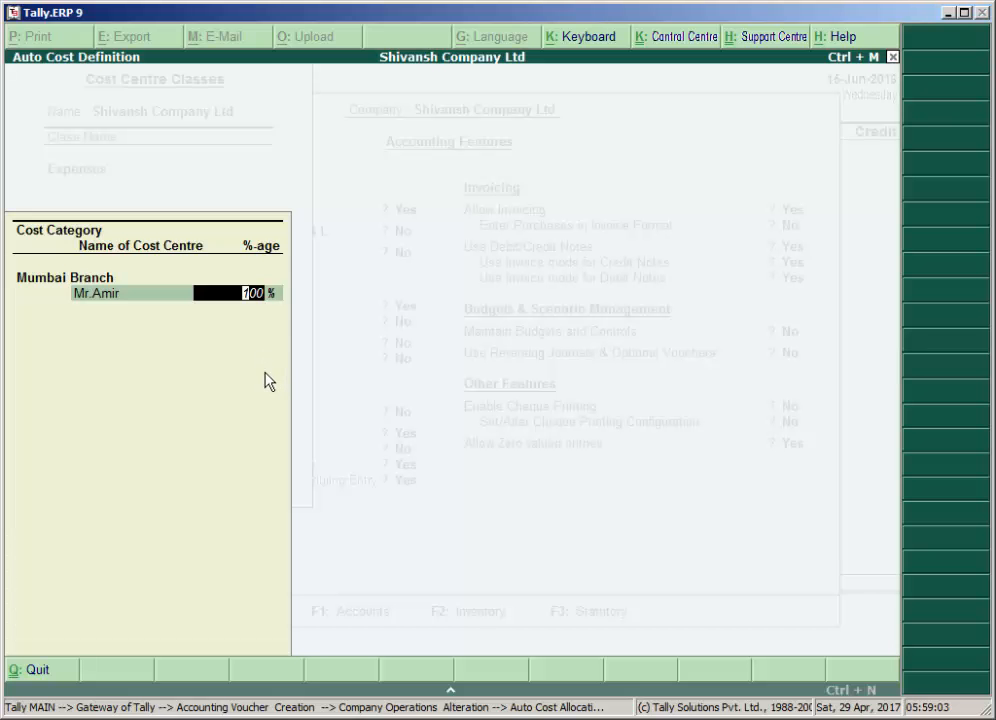
type("30")
type("Mr")
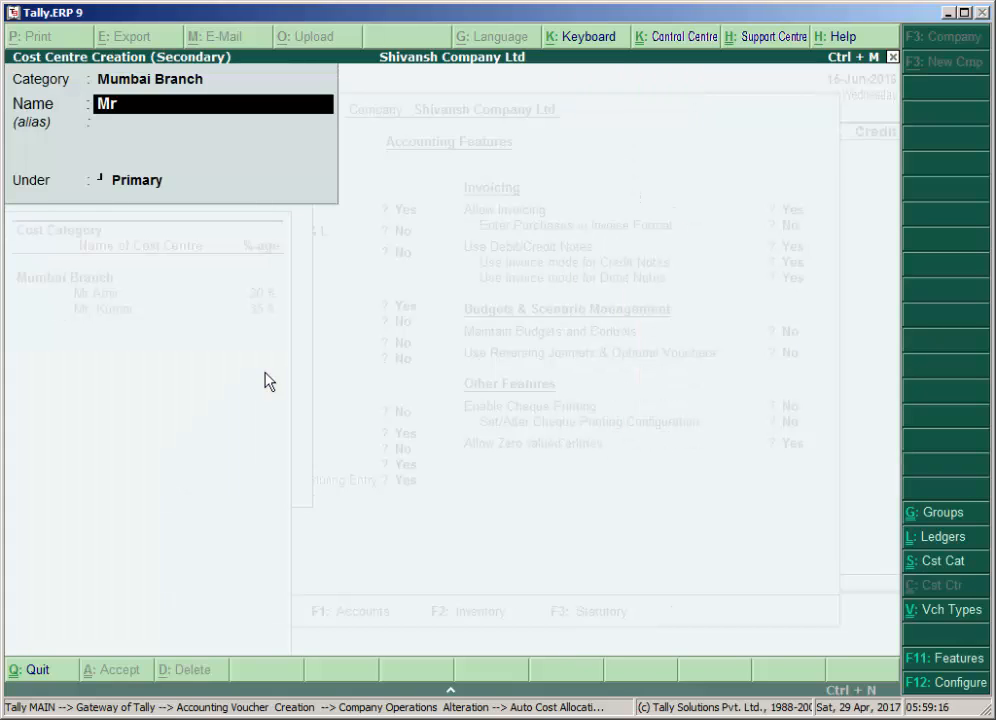
type(".Pra")
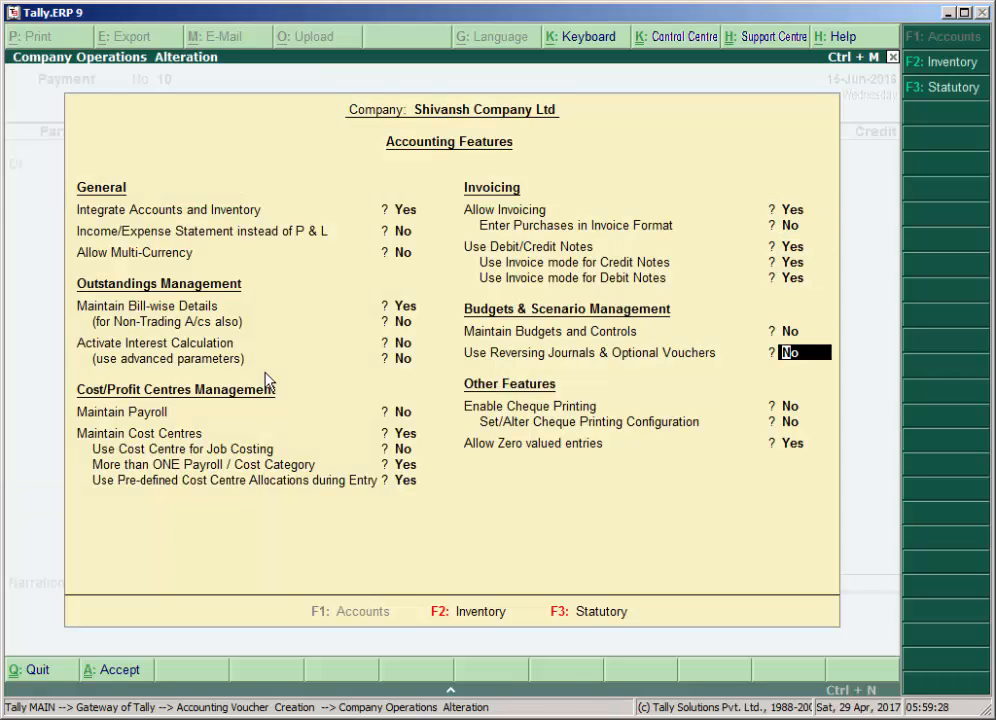
Accept the accounting feature changes and return to Payment voucher creation.
key("enter")
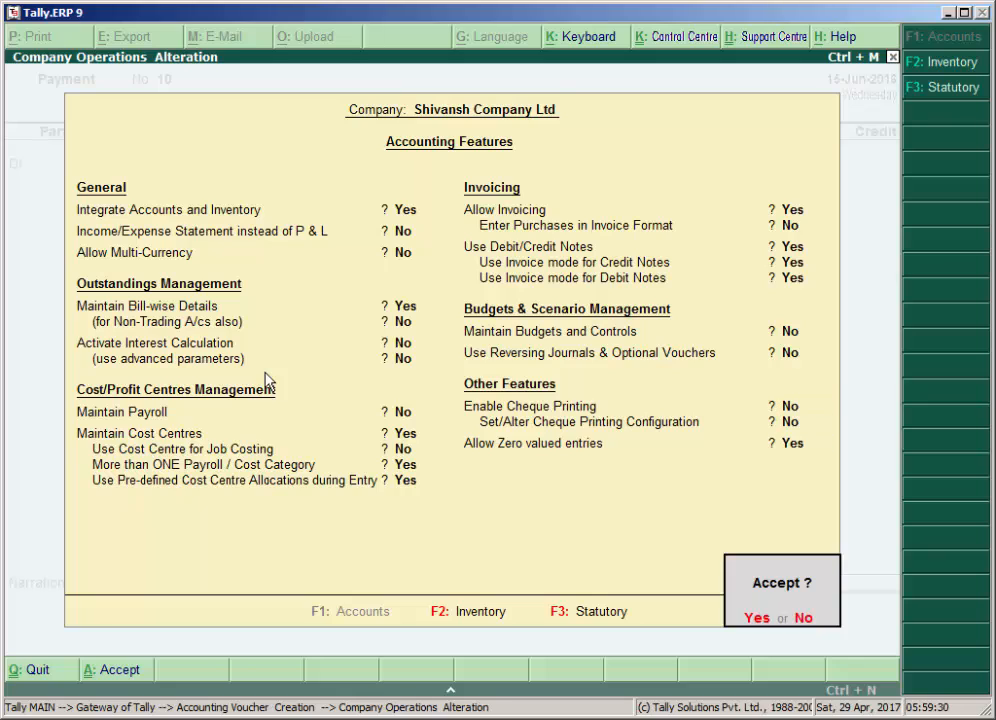
key("enter")
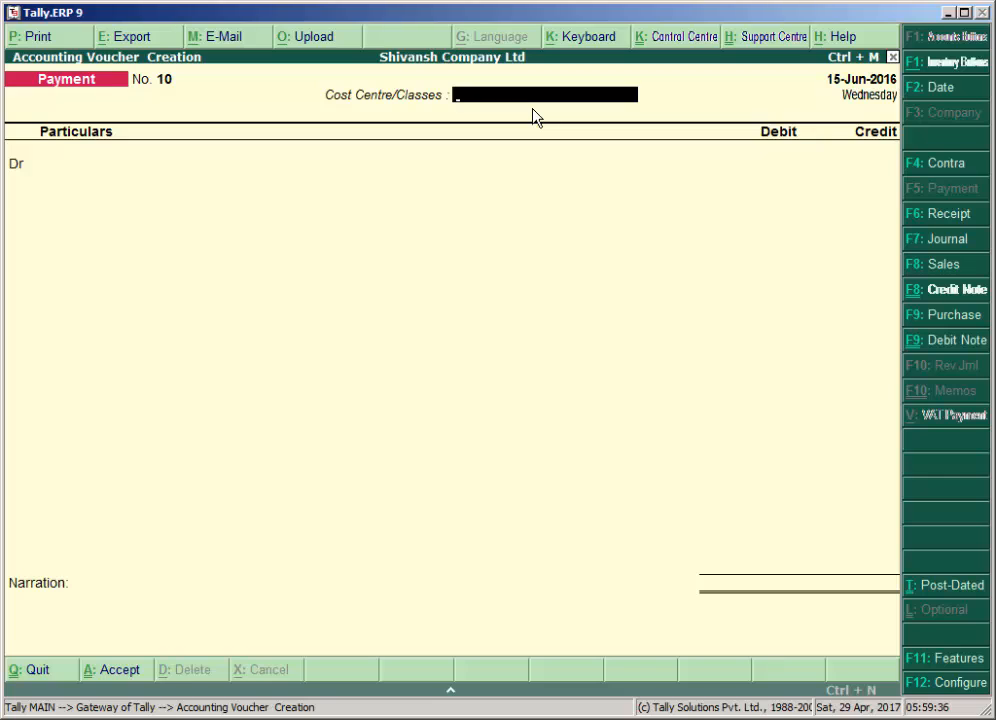
Use the Expenses class and debit the Salary ledger with 50,000 in the payment voucher.
left_click(544, 94)
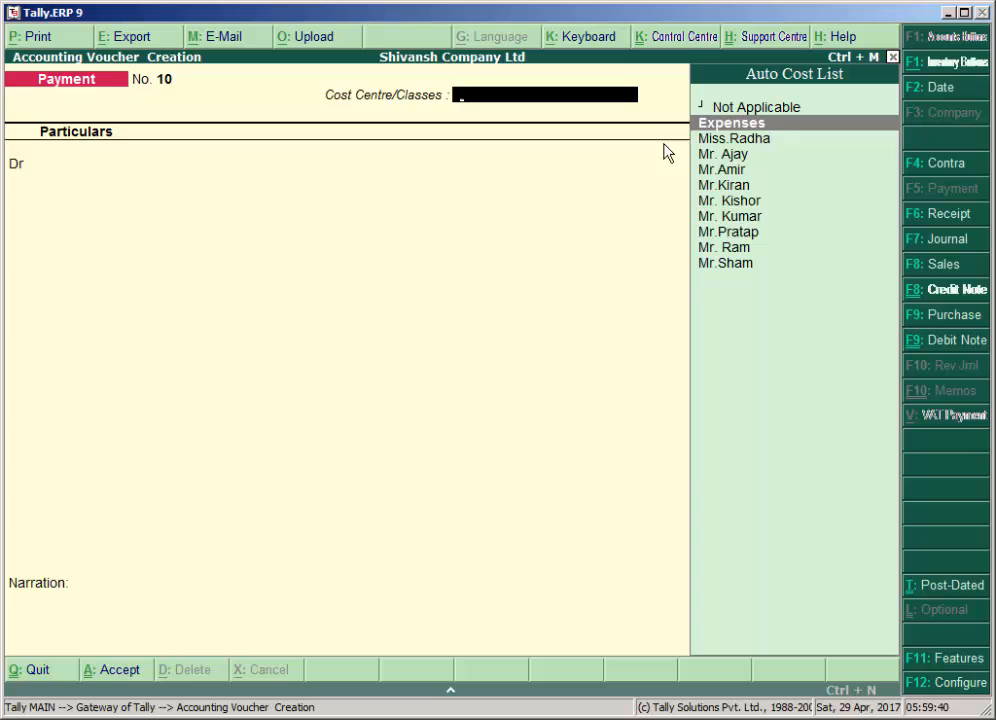
mouse_move(762, 144)
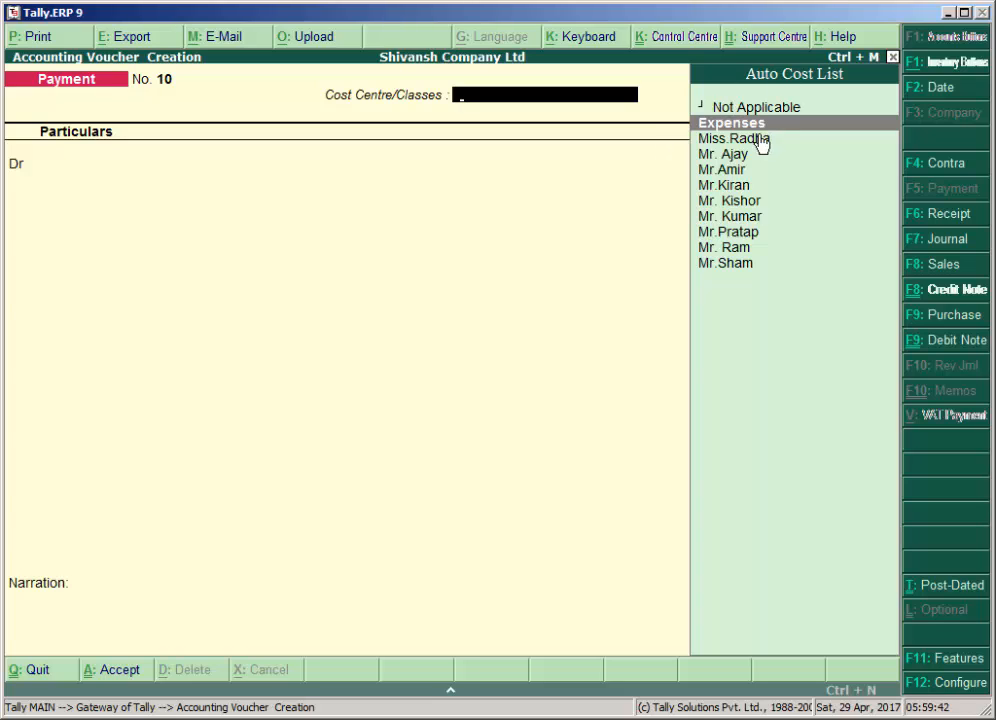
left_click(732, 122)
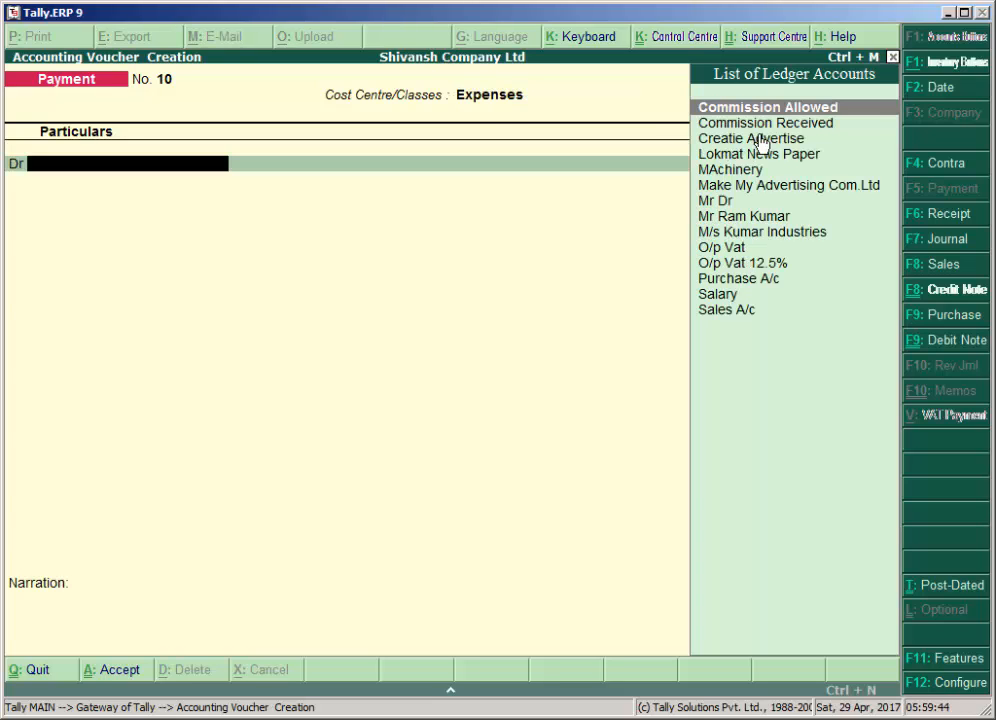
type("S")
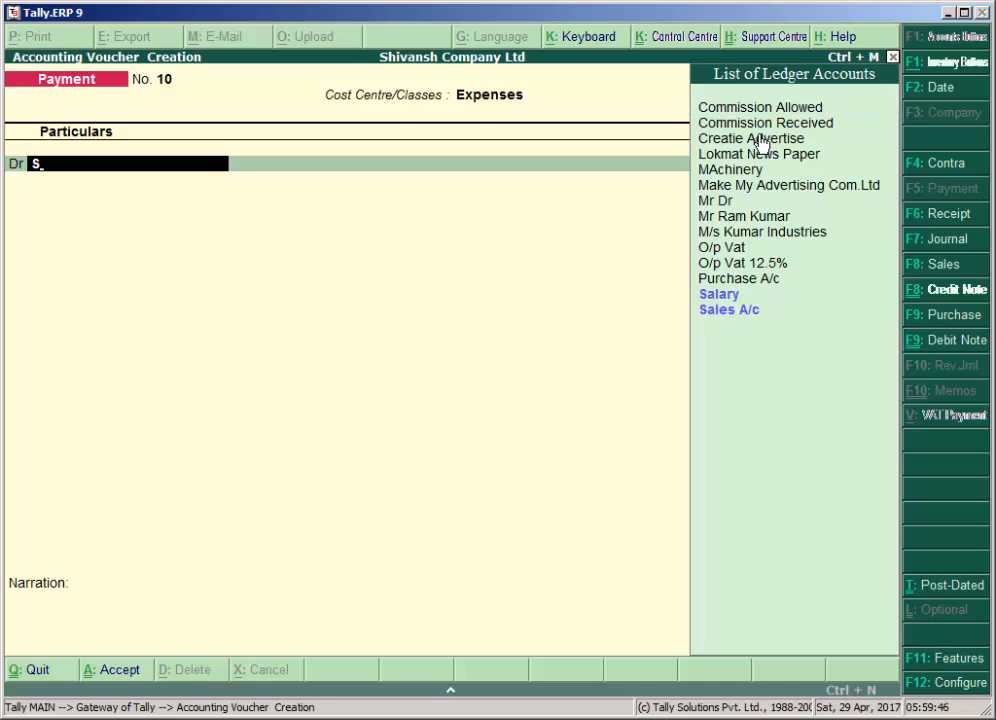
left_click(718, 292)
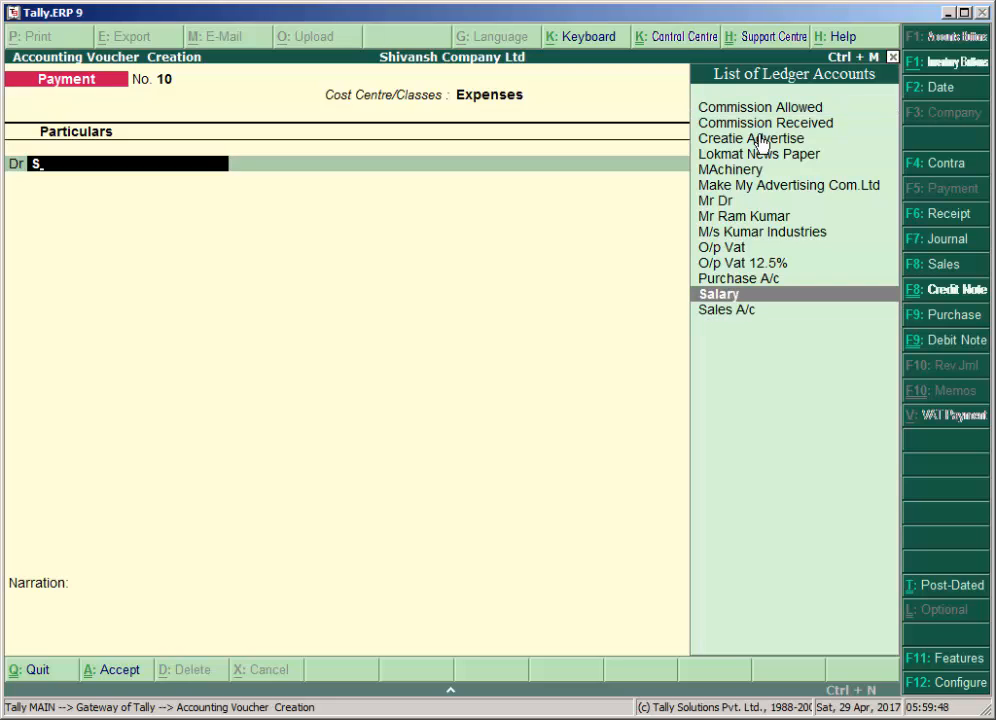
left_click(718, 292)
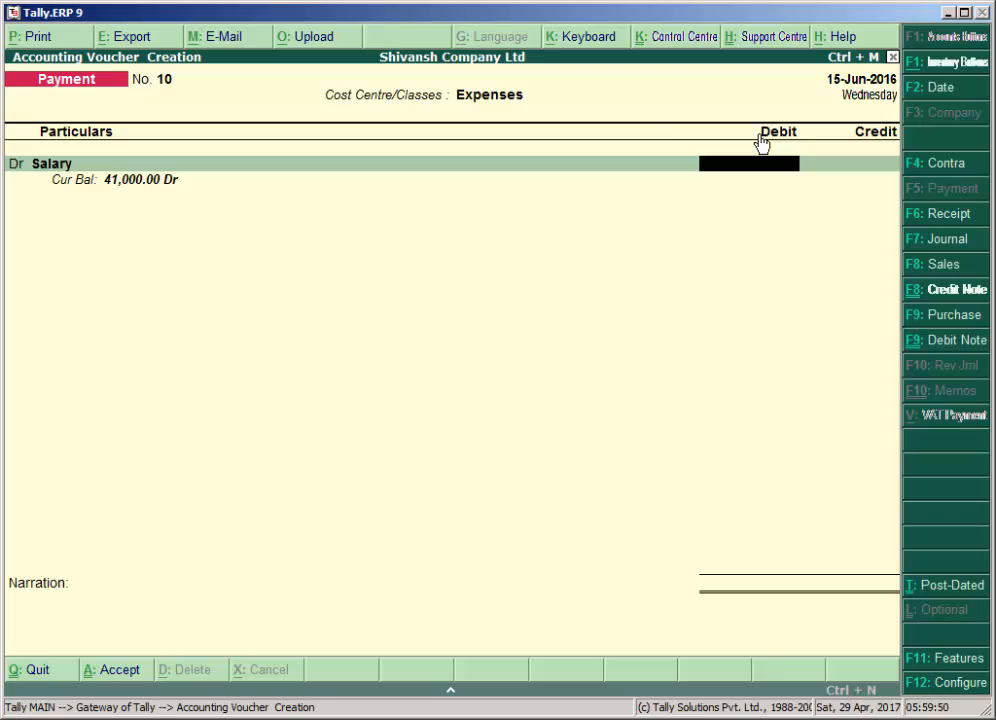
type("50000")
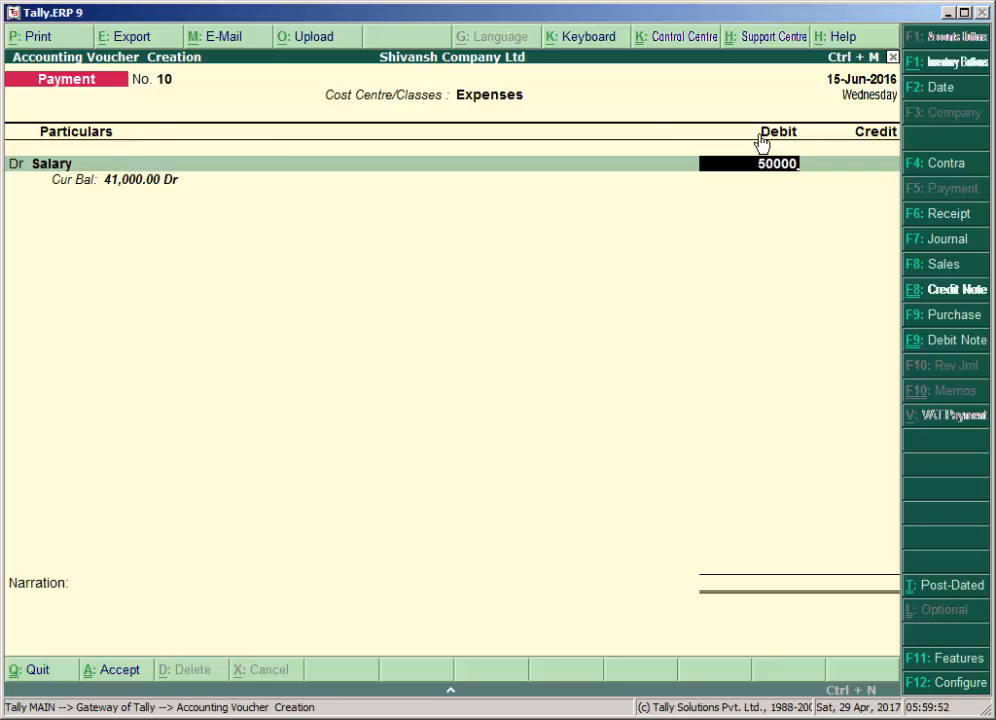
key("enter")
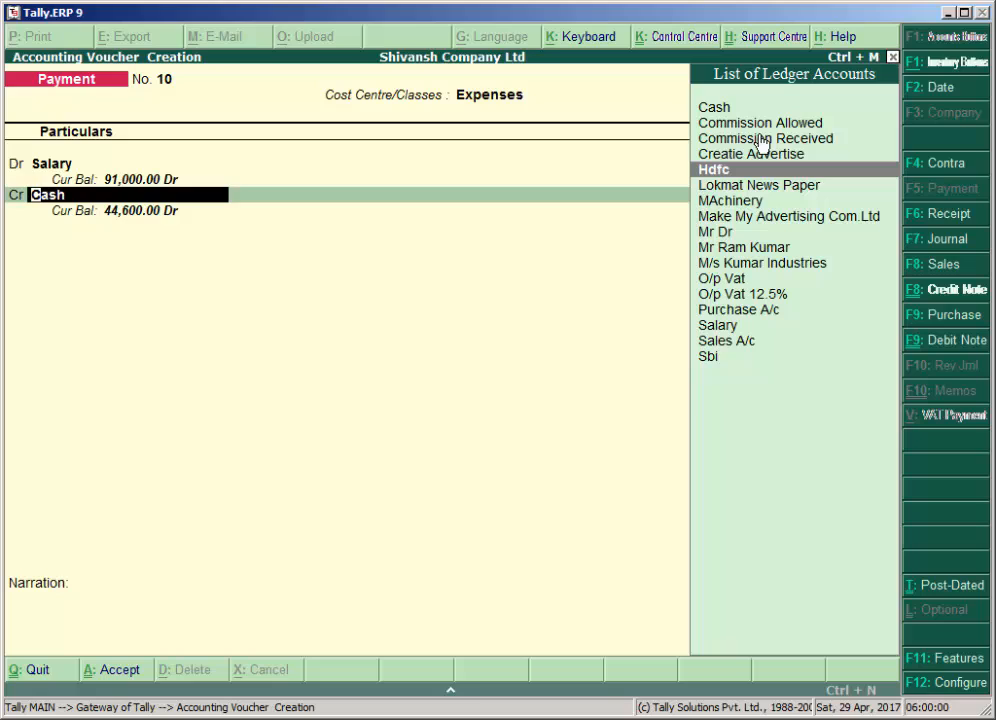
Credit Cash 50,000 and write the salary-to-employees narration for voucher 10.
left_click(714, 168)
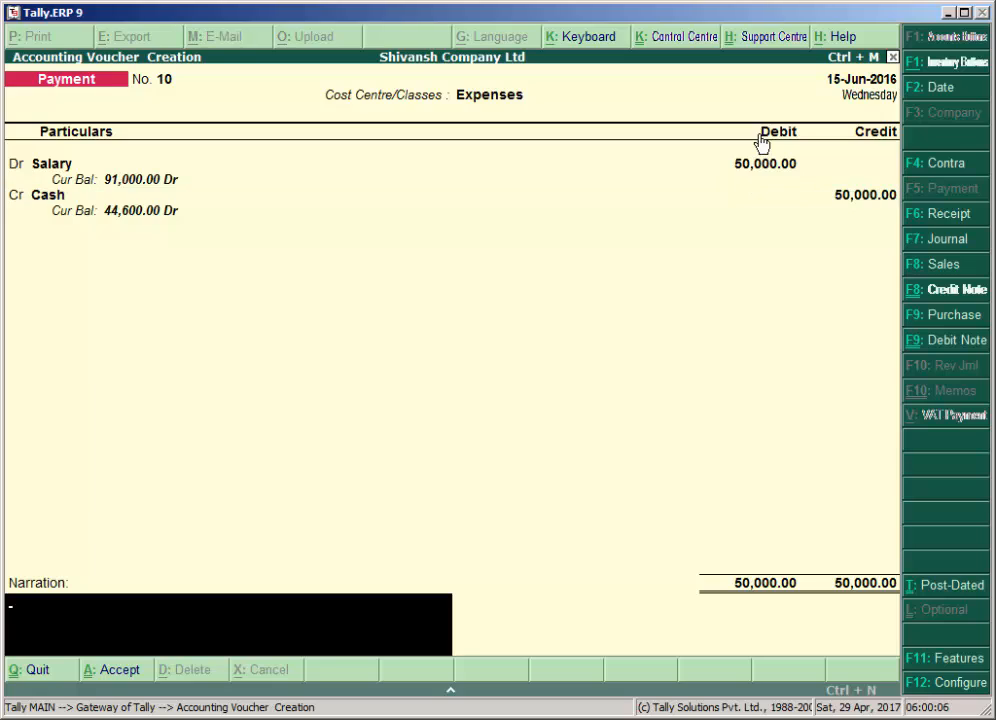
type("S")
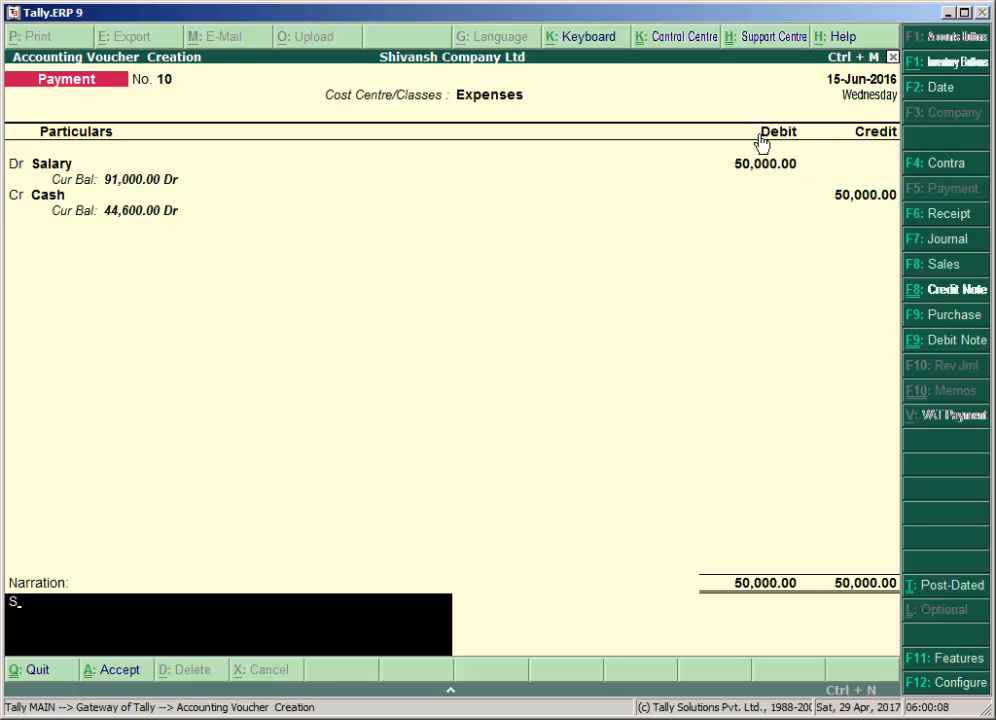
type("alary paid to e")
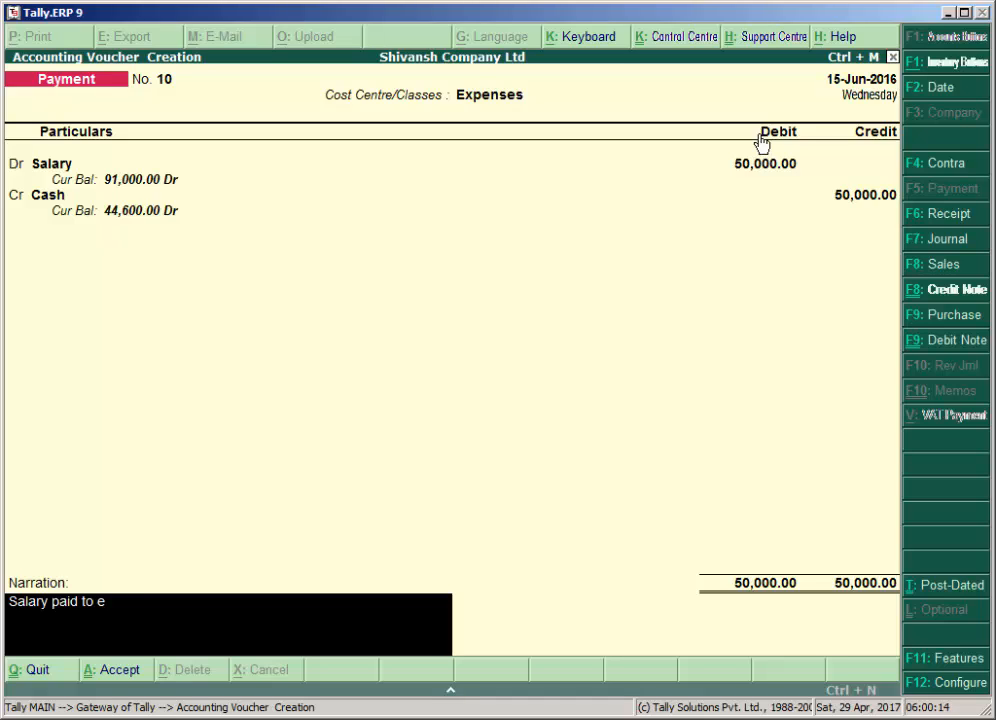
type("mploye")
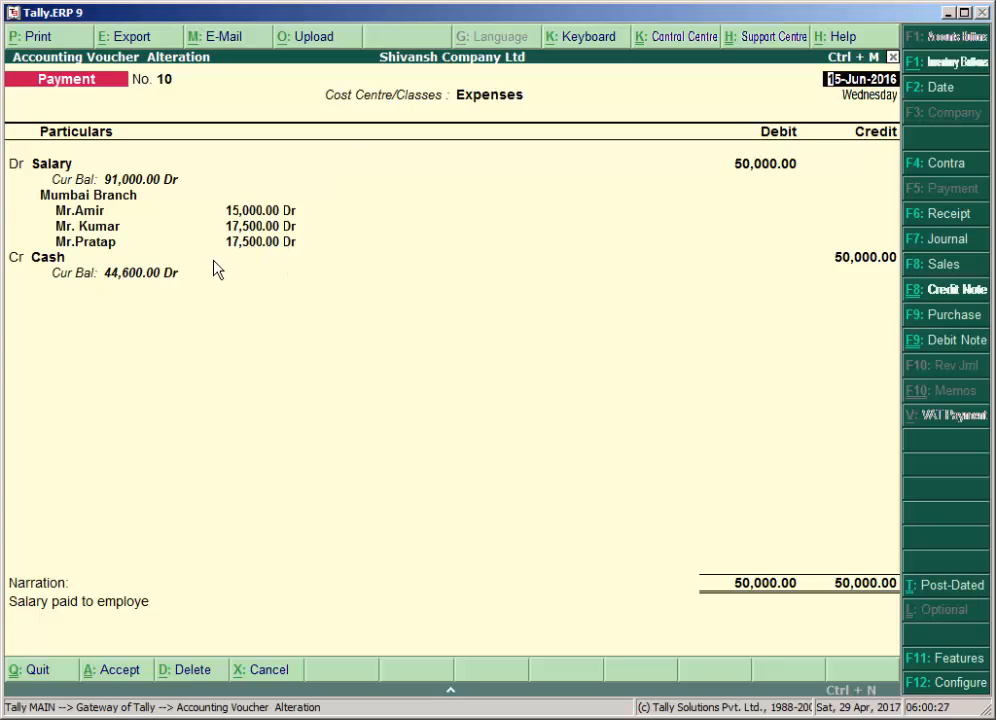
mouse_move(278, 248)
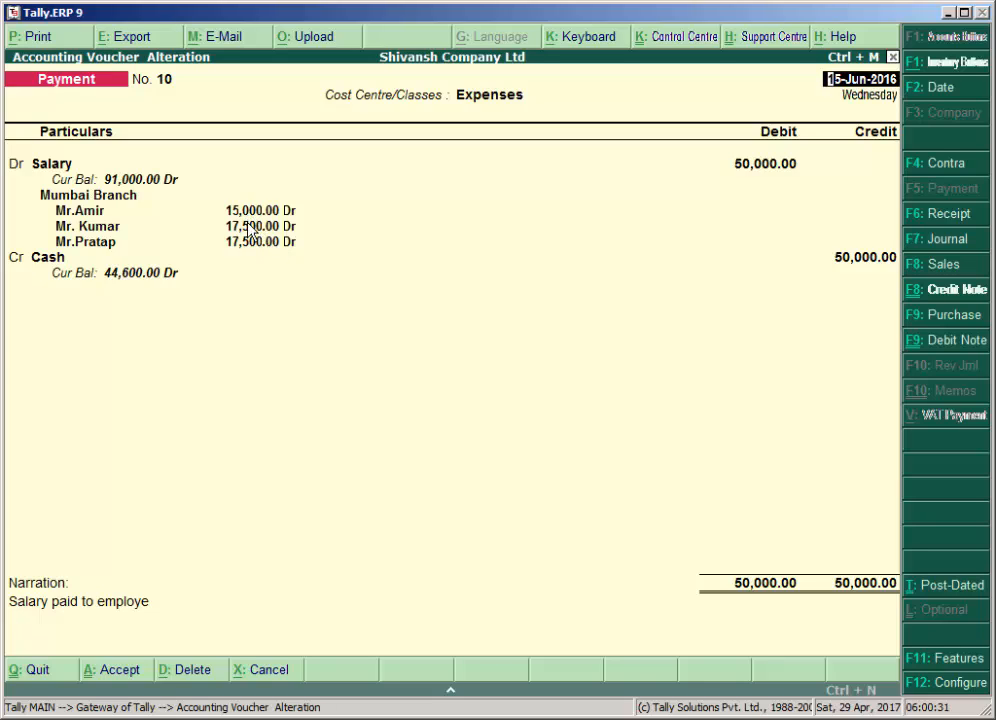
mouse_move(252, 258)
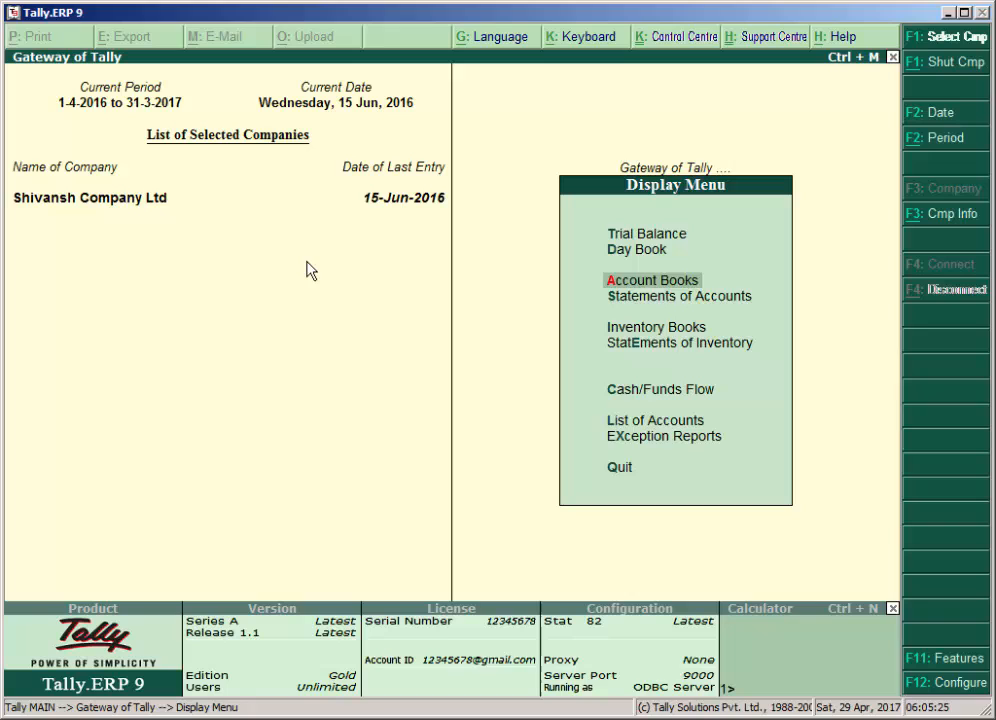
View the Cost Category Summary showing Mumbai Branch 71,000 and Sales Agent 9,100, stepping through its rows.
left_click(680, 296)
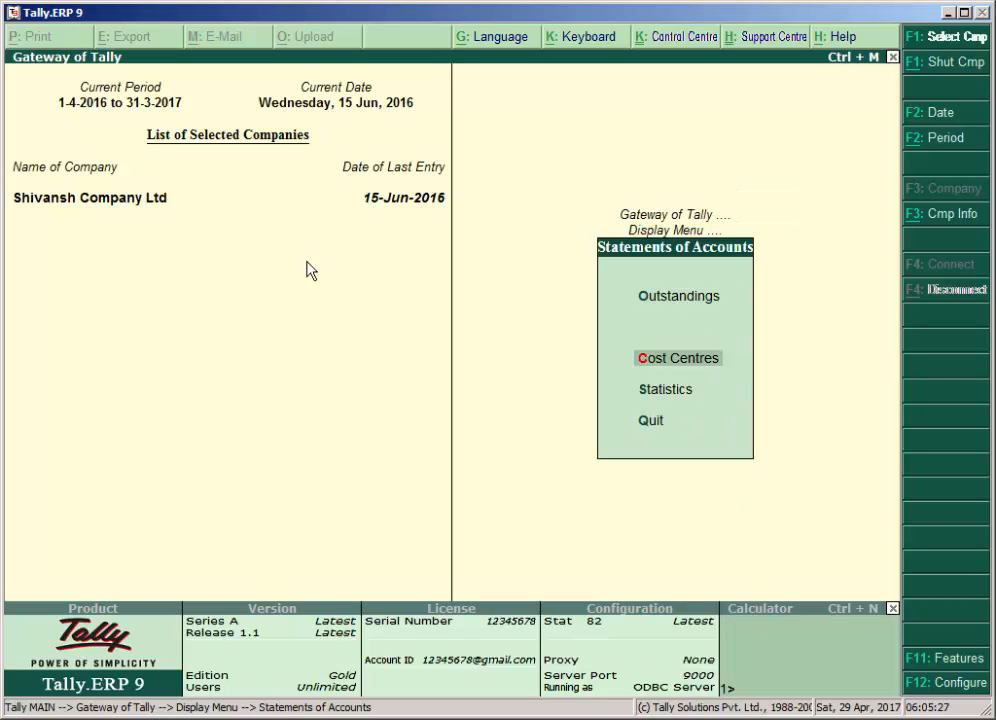
left_click(676, 358)
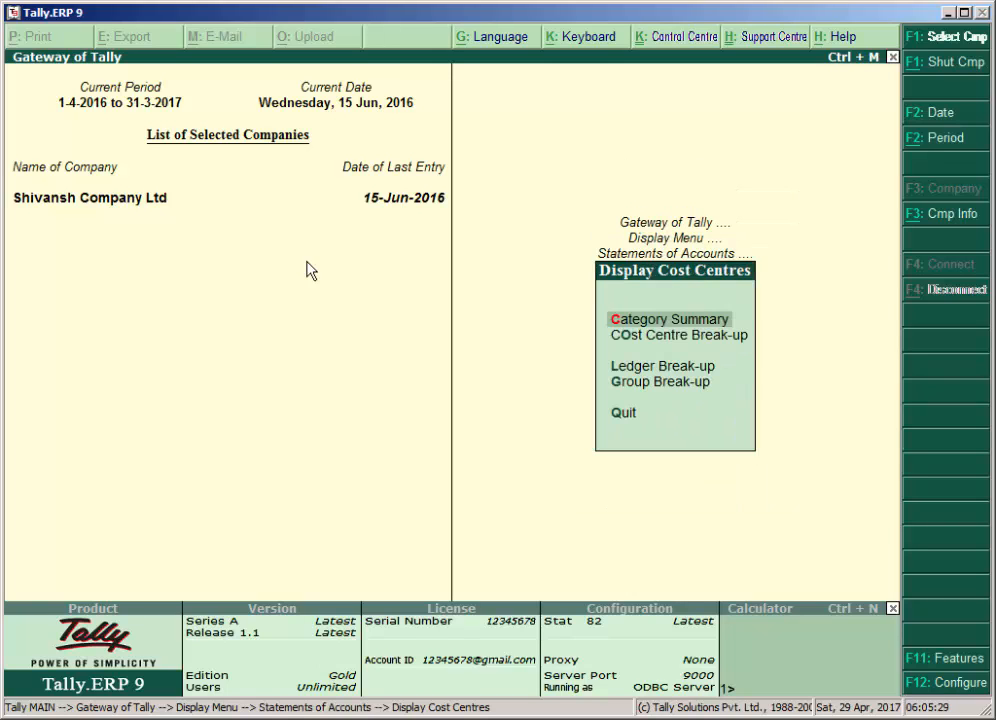
left_click(668, 318)
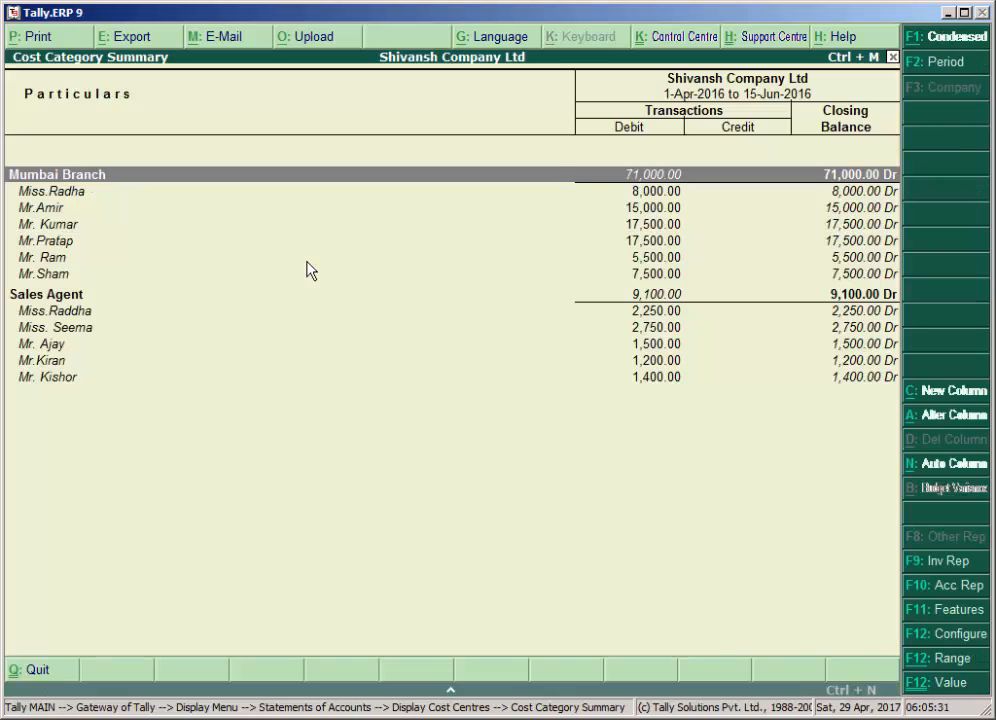
key("down")
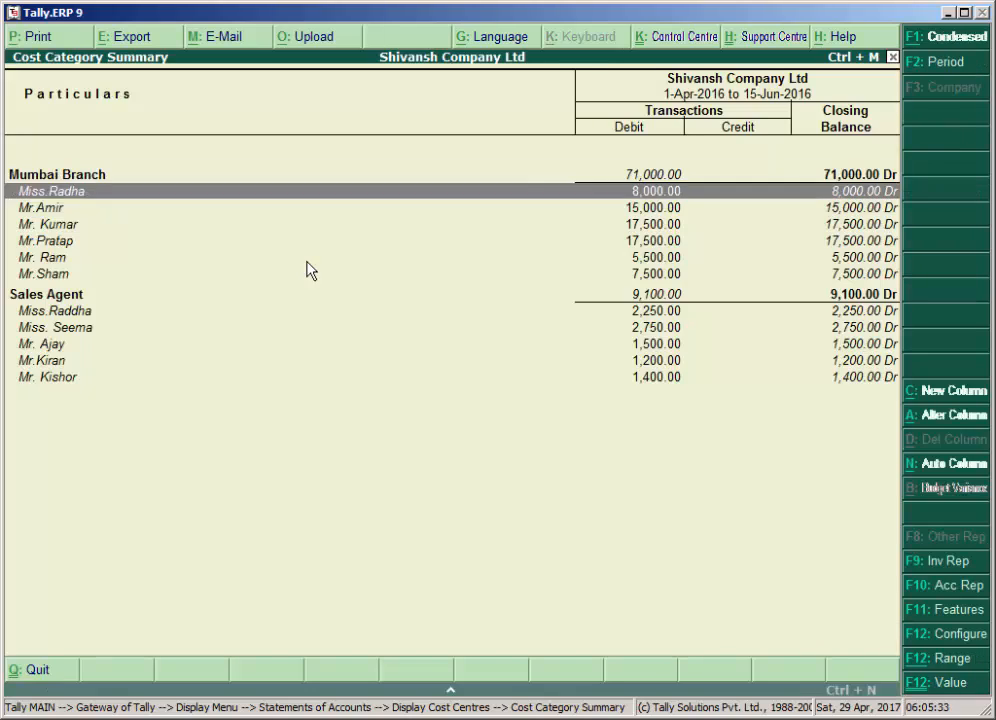
key("down")
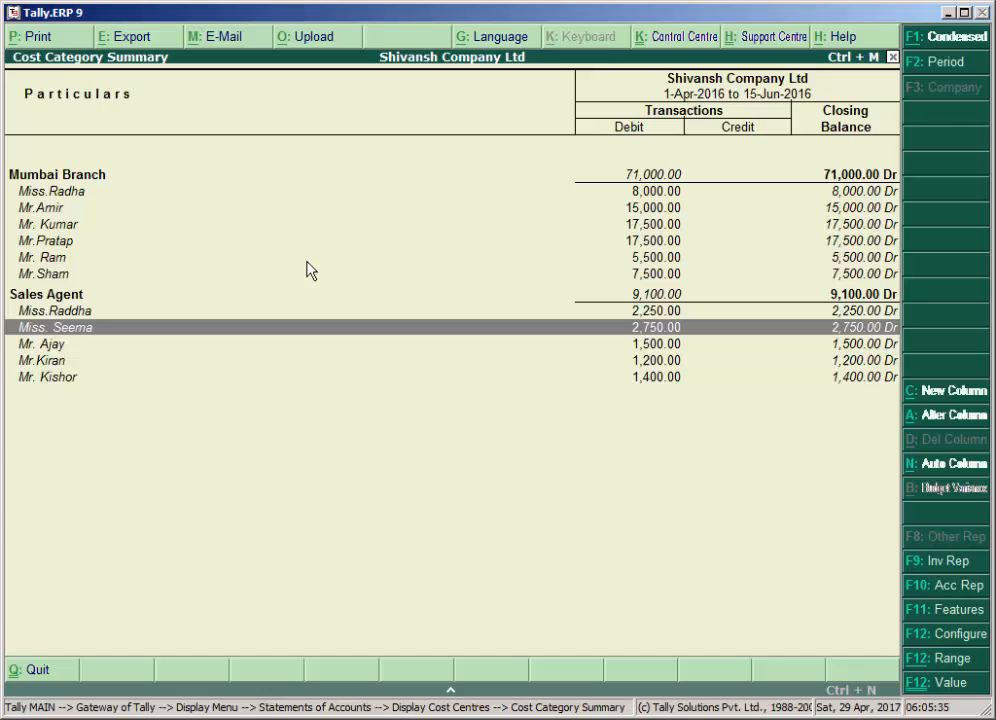
key("Down")
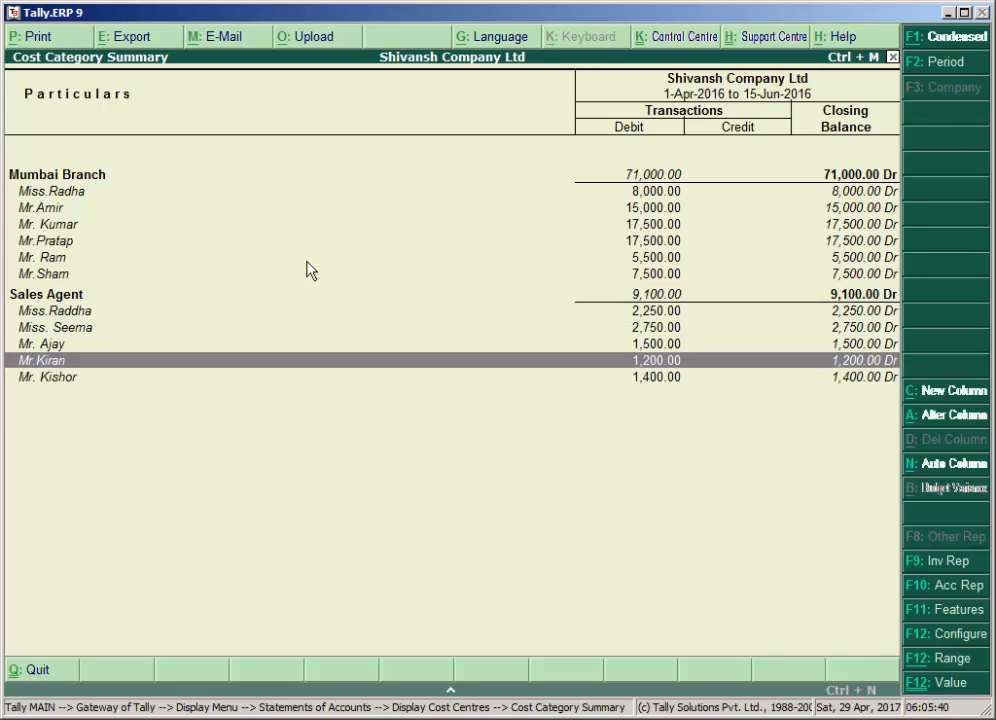
key("Up")
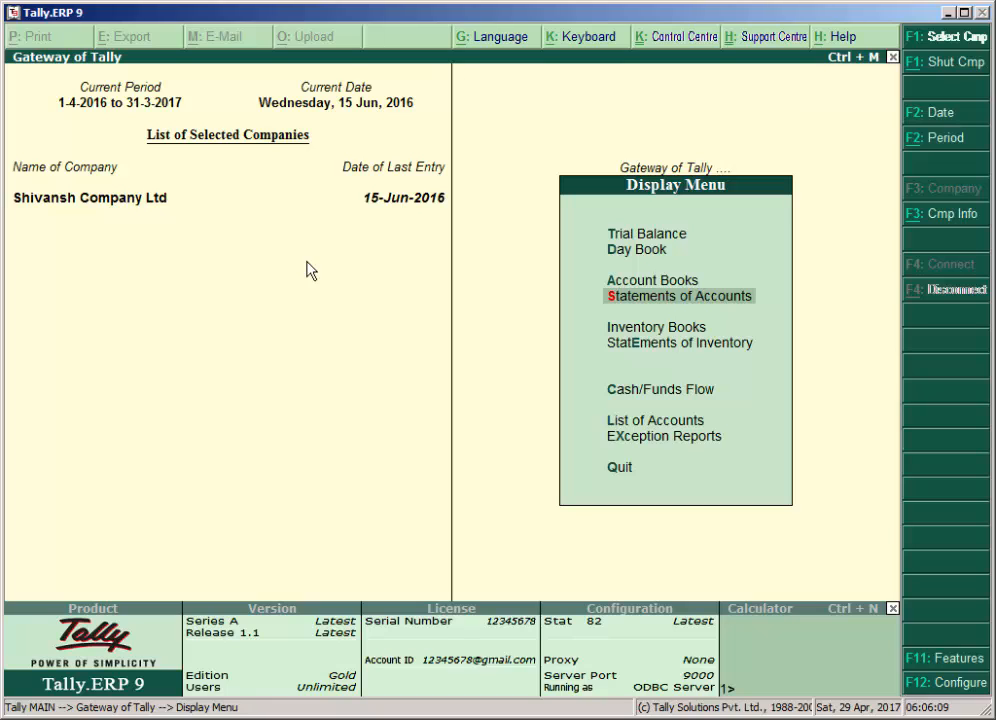
left_click(680, 296)
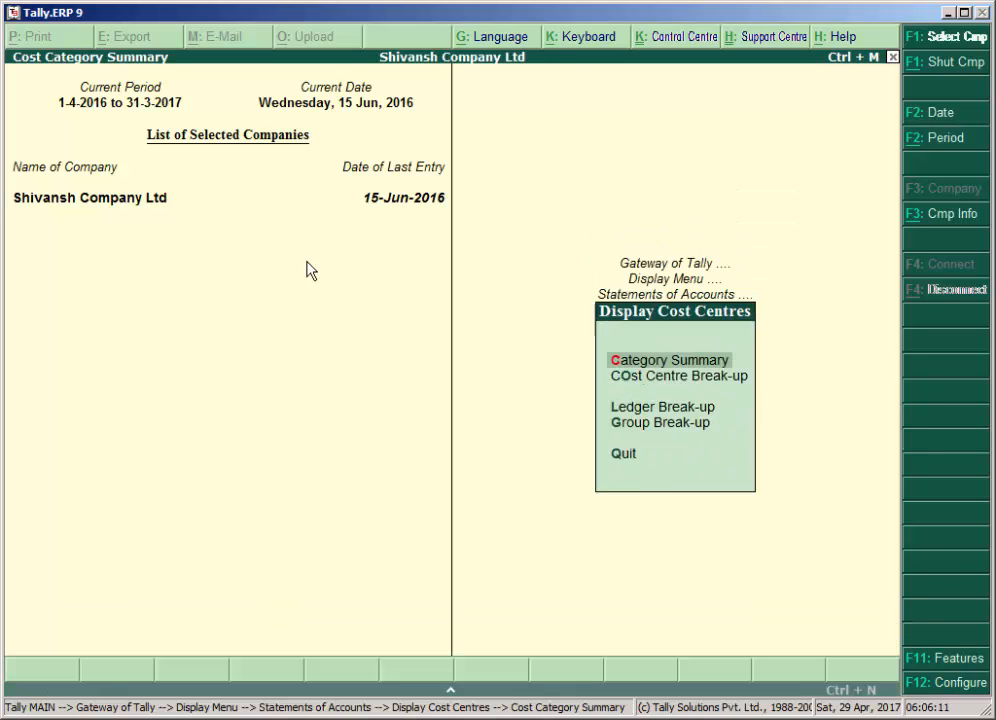